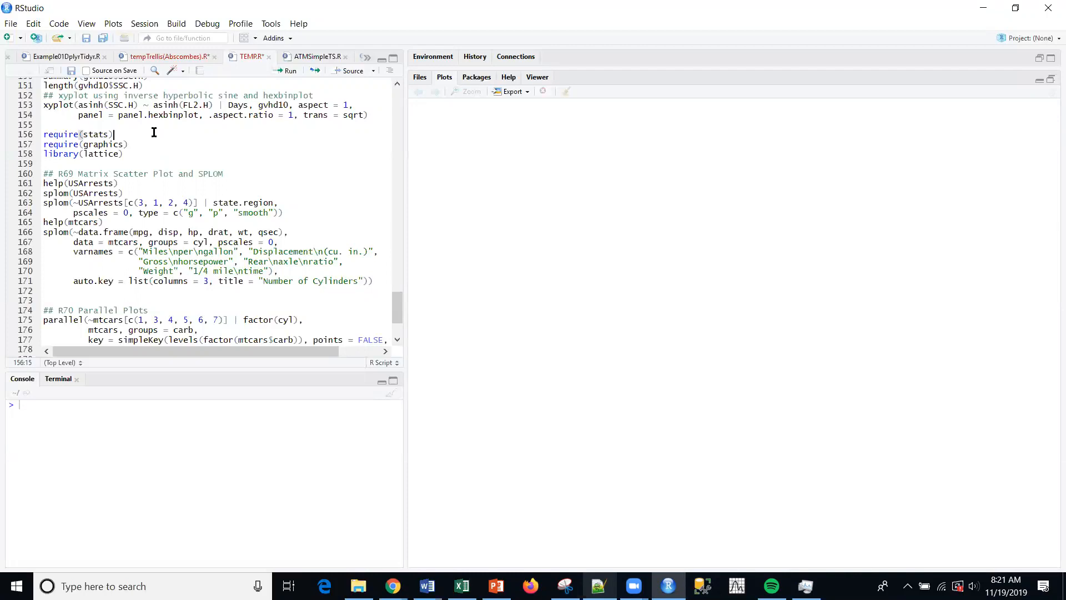
mouse_move(200, 164)
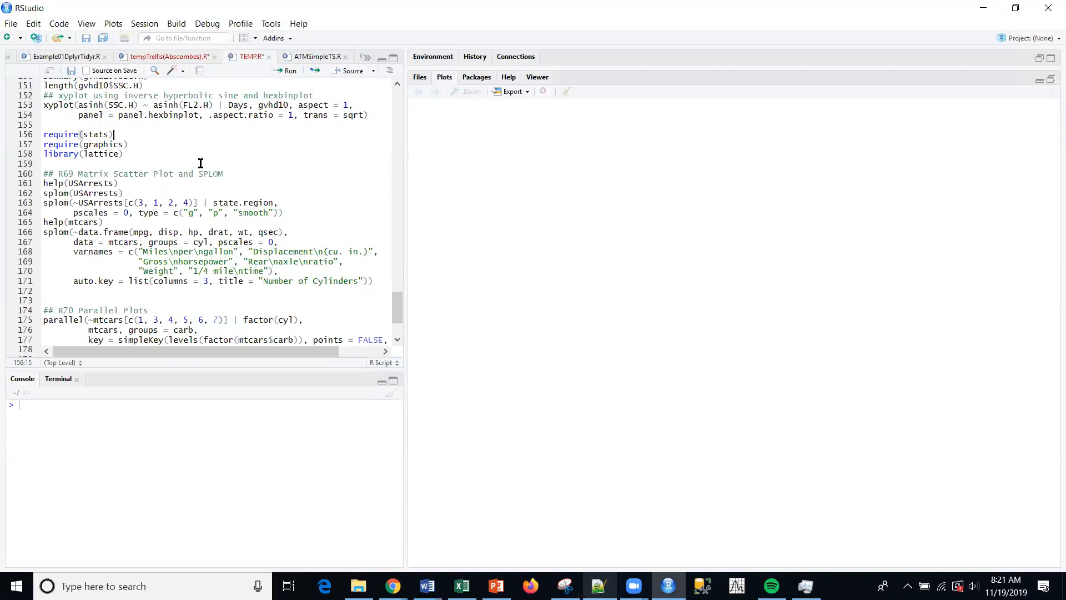
mouse_move(219, 167)
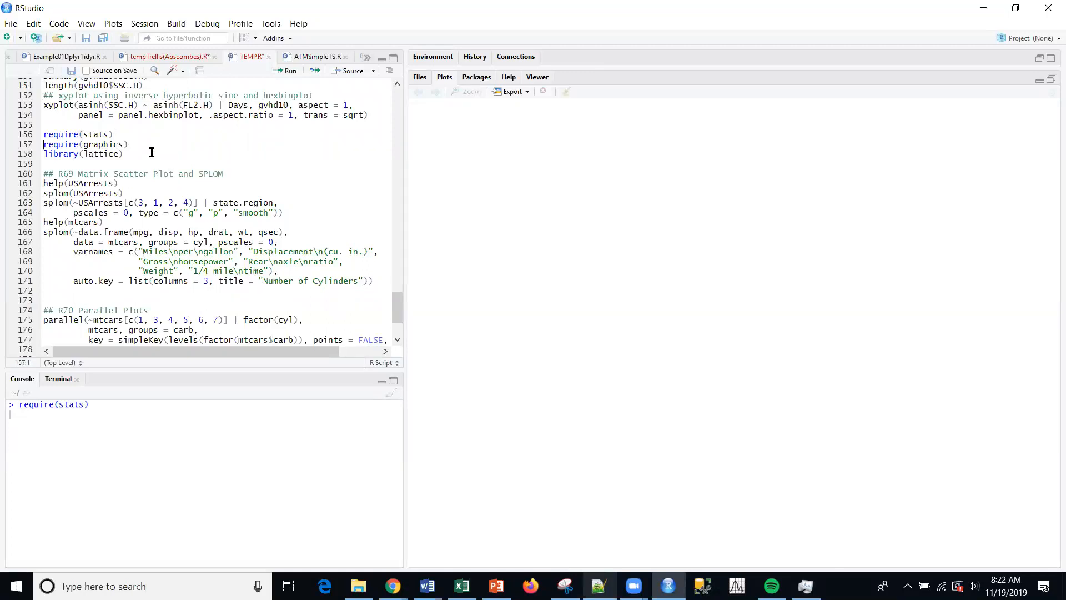
Step: Load graphics and lattice, then open the USArrests help page
click(290, 70)
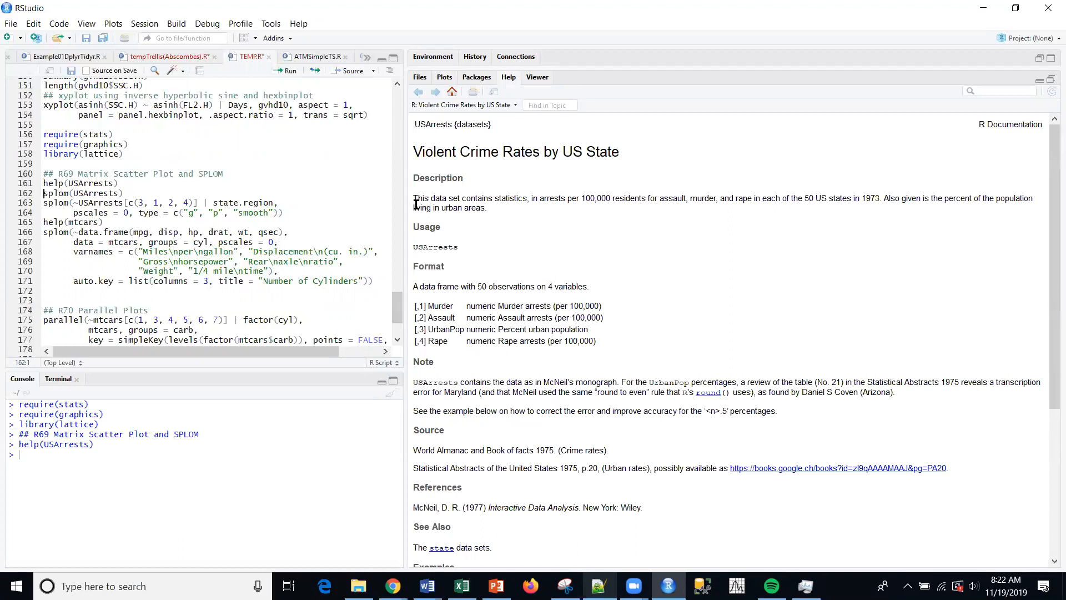
mouse_move(617, 293)
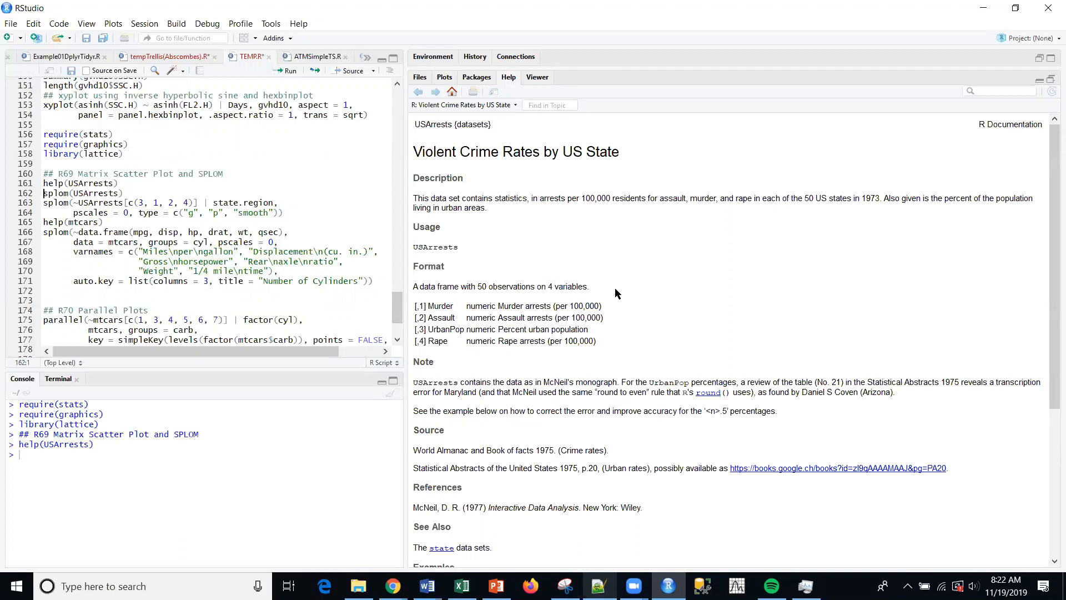
mouse_move(707, 275)
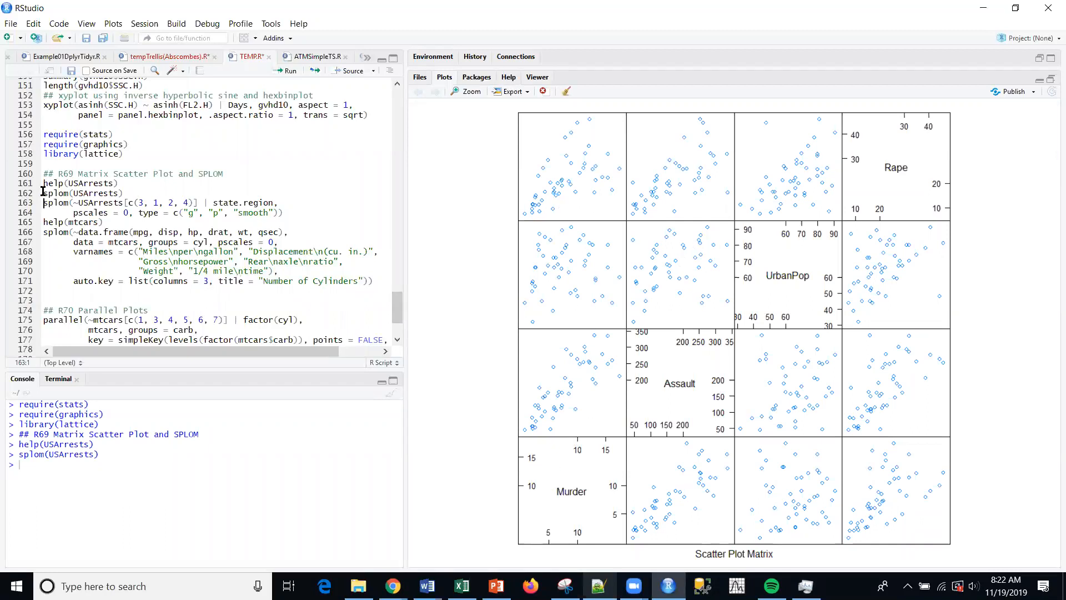
mouse_move(656, 482)
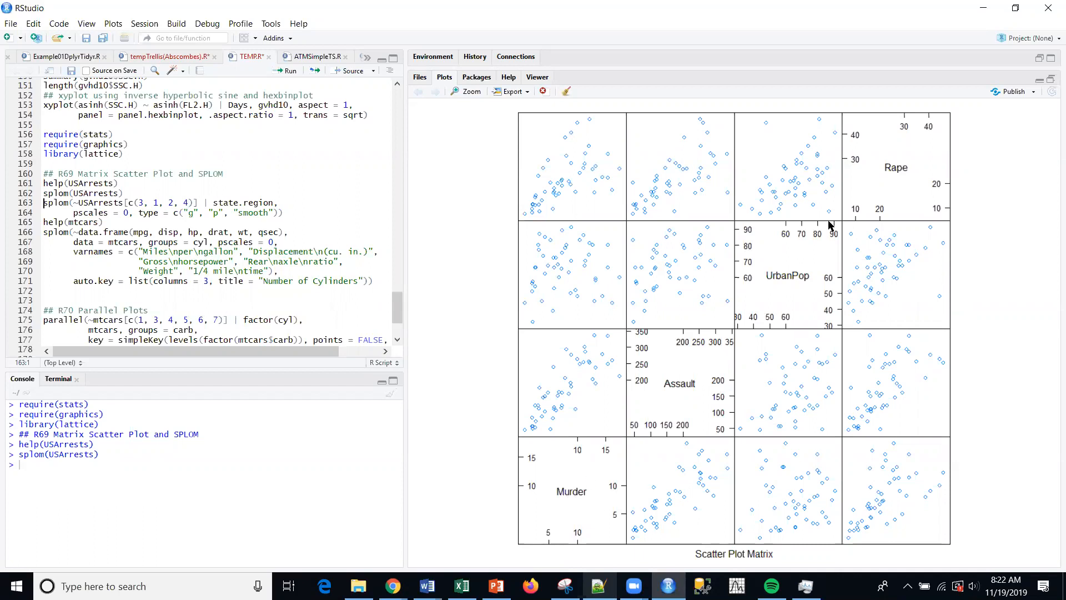
mouse_move(597, 473)
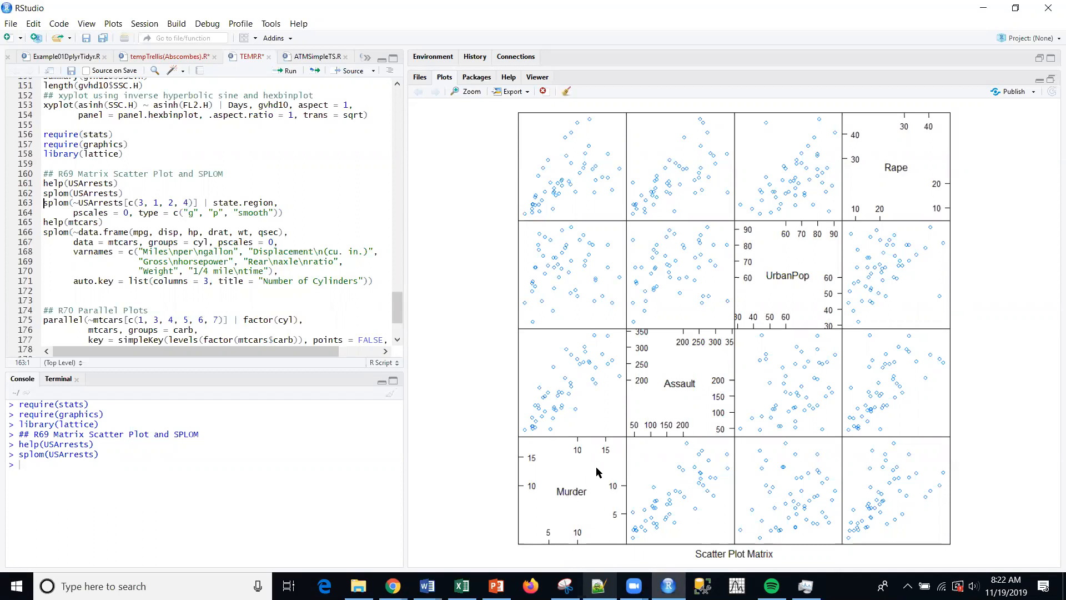
mouse_move(679, 437)
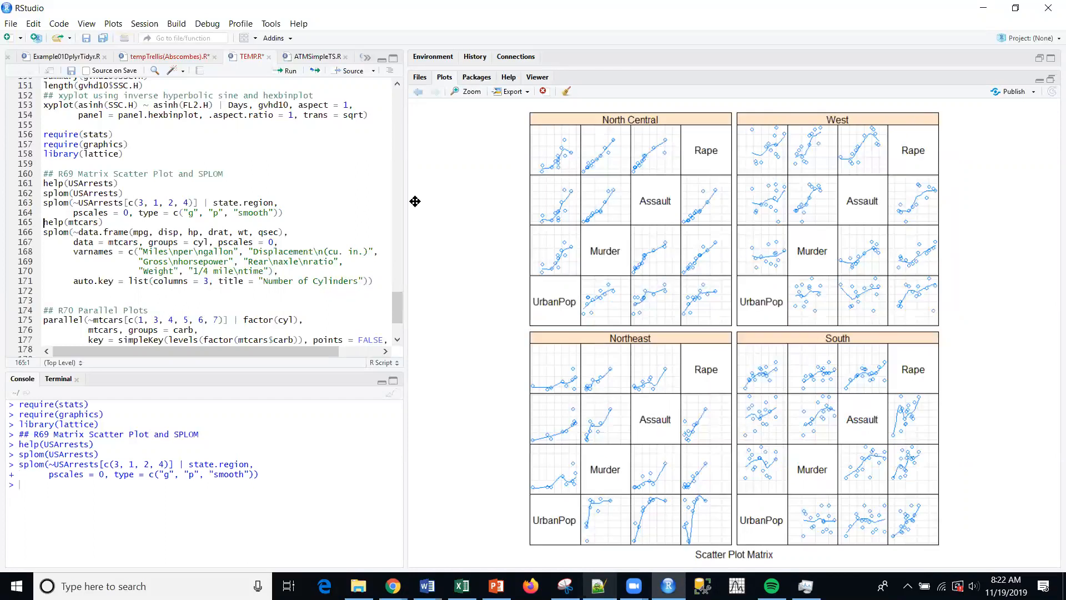
mouse_move(601, 198)
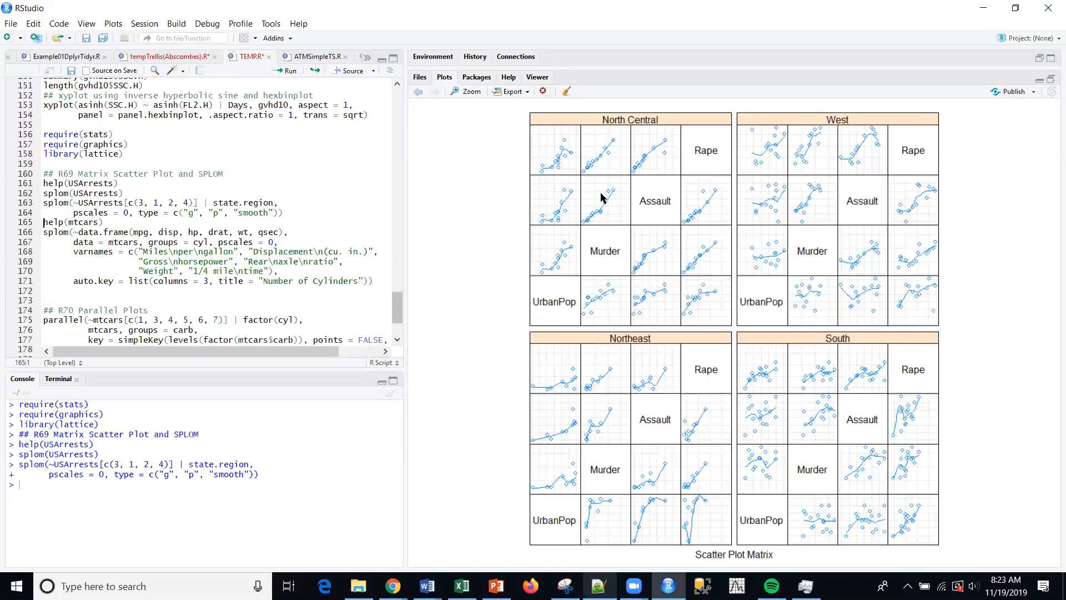
mouse_move(573, 236)
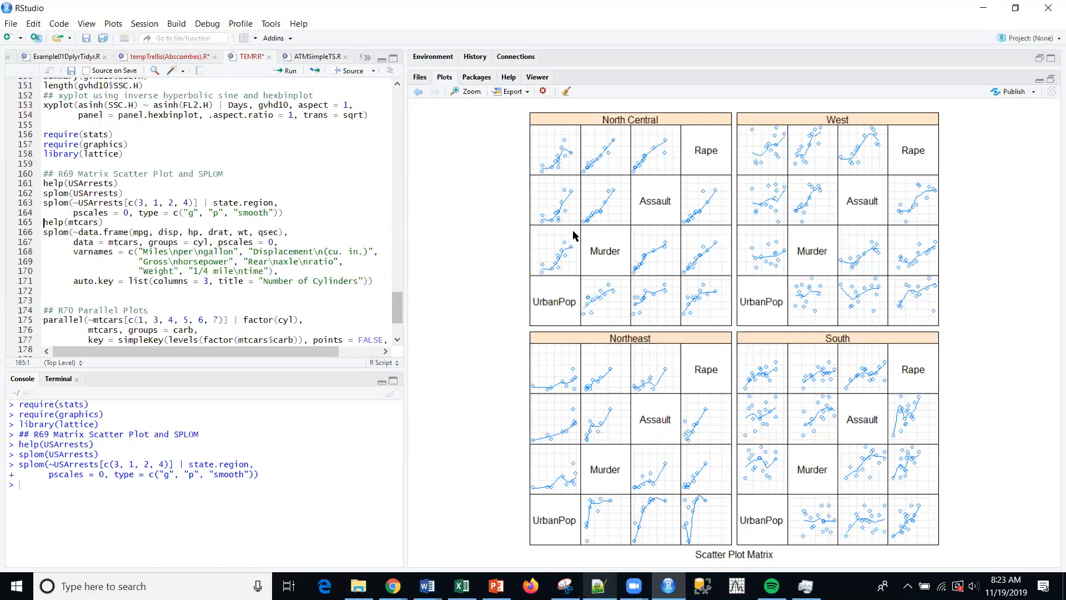
mouse_move(576, 163)
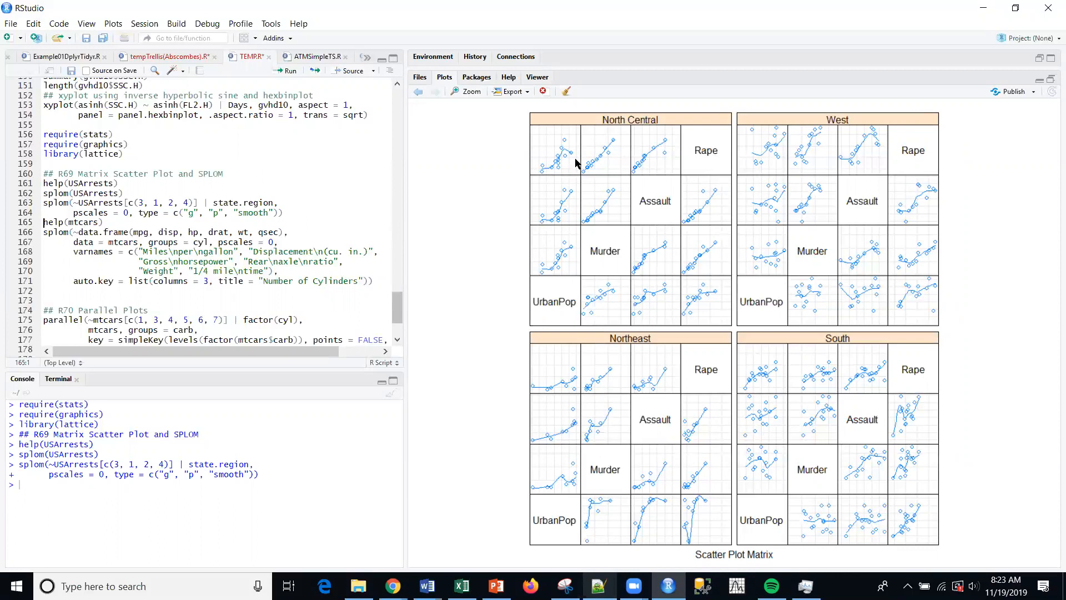
mouse_move(587, 160)
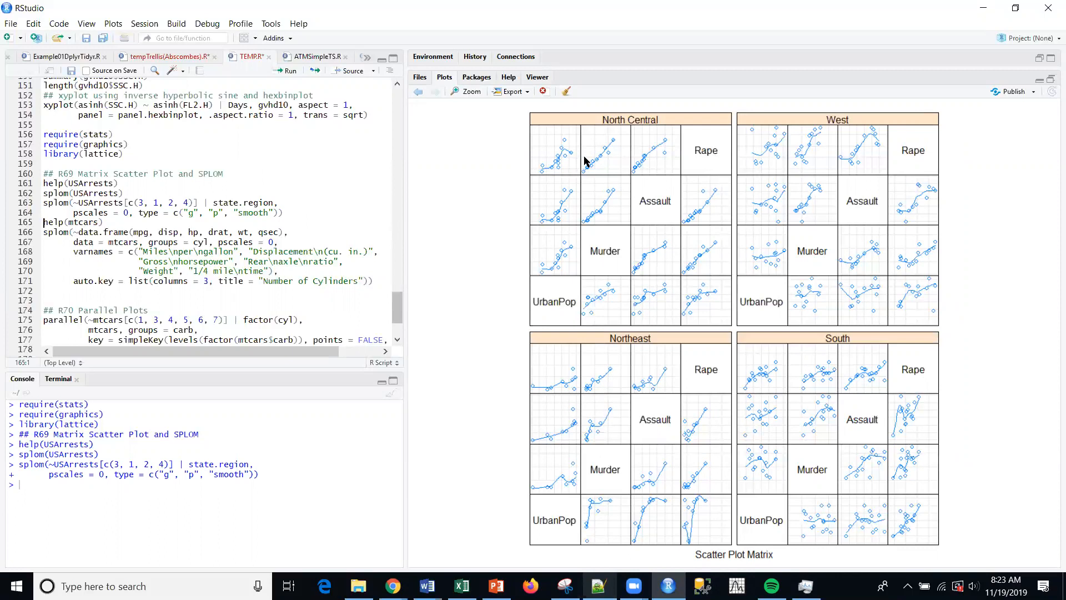
mouse_move(618, 139)
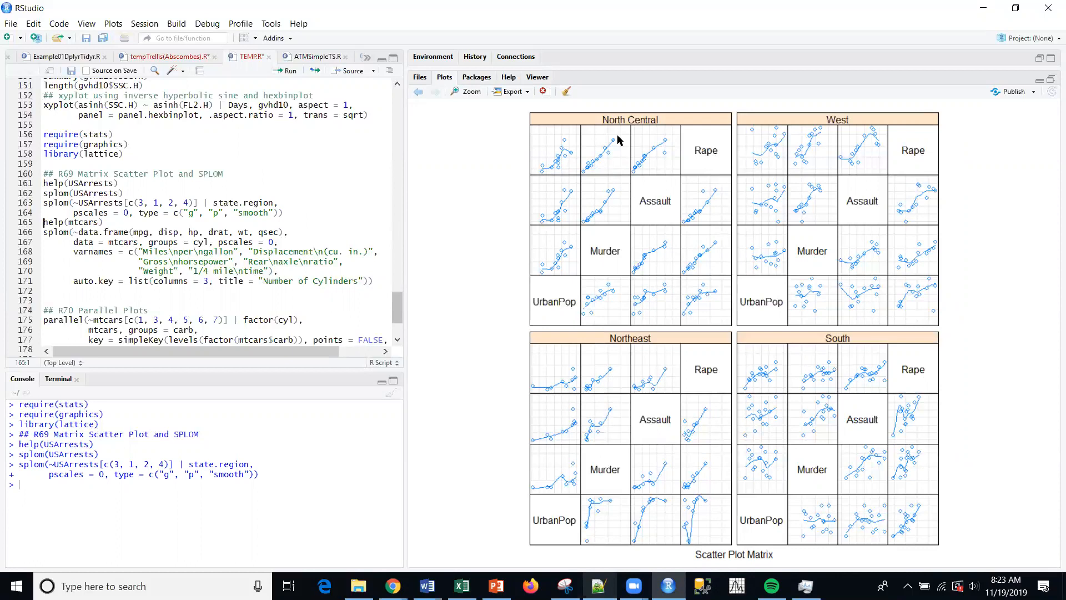
mouse_move(788, 138)
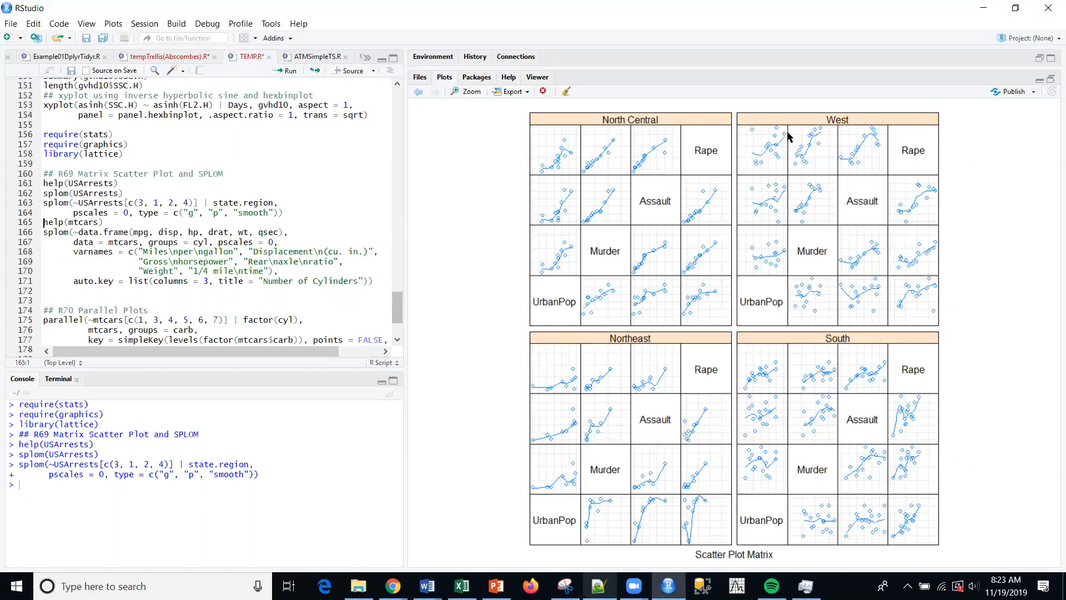
mouse_move(620, 347)
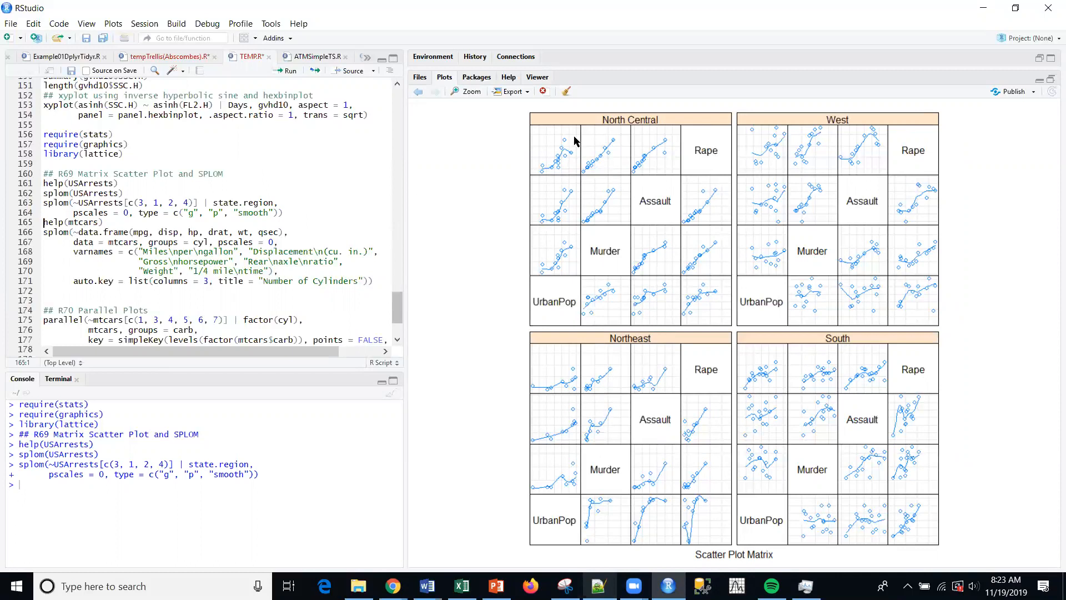
mouse_move(628, 236)
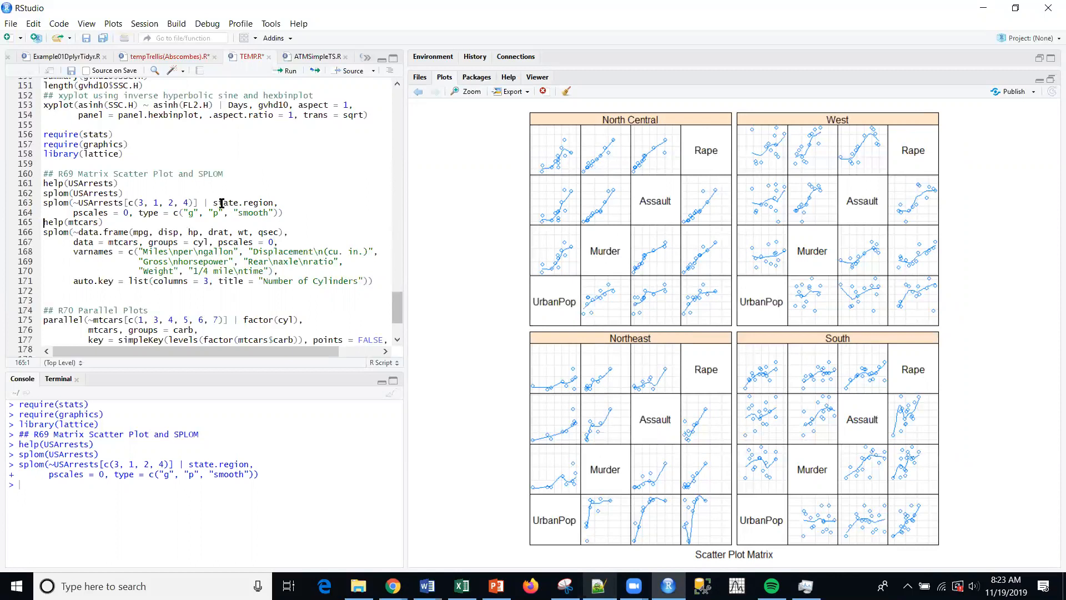
Step: Select the state.region conditioning term in the region-split USArrests splom call
double_click(243, 203)
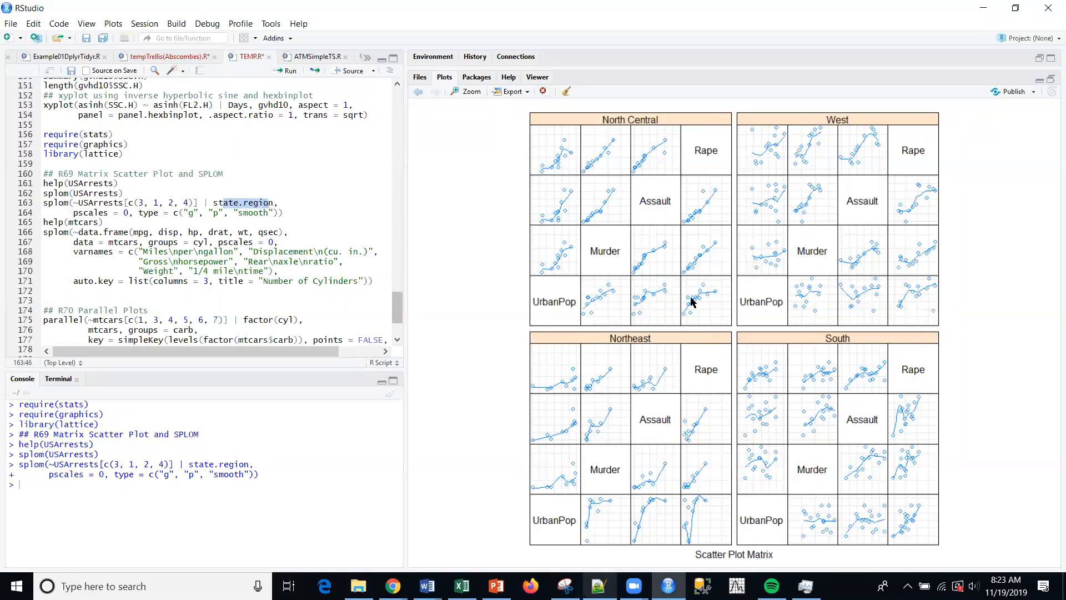
mouse_move(689, 304)
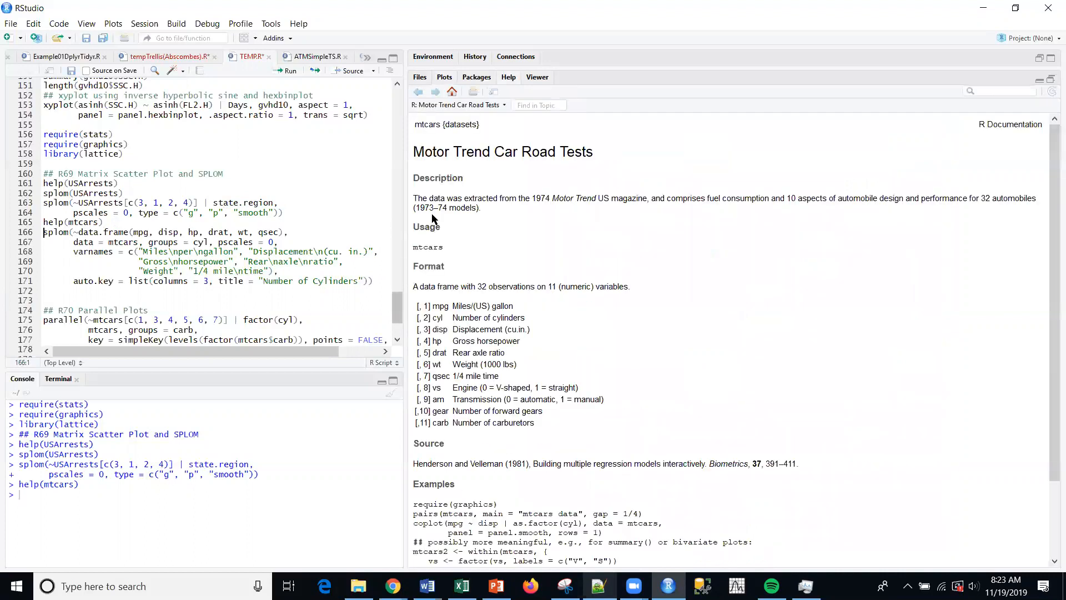
mouse_move(576, 286)
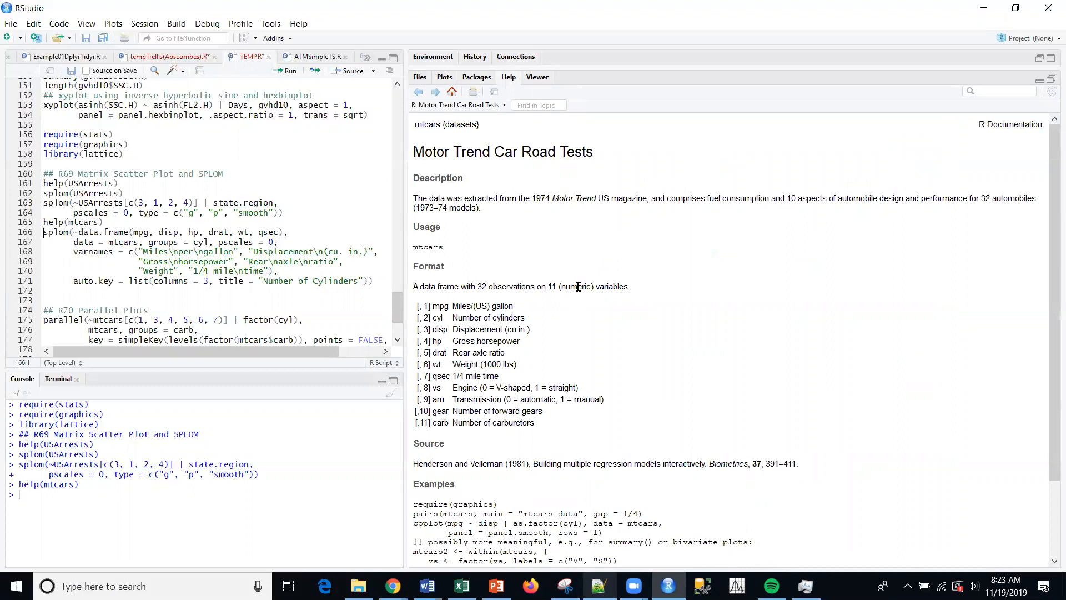
mouse_move(575, 210)
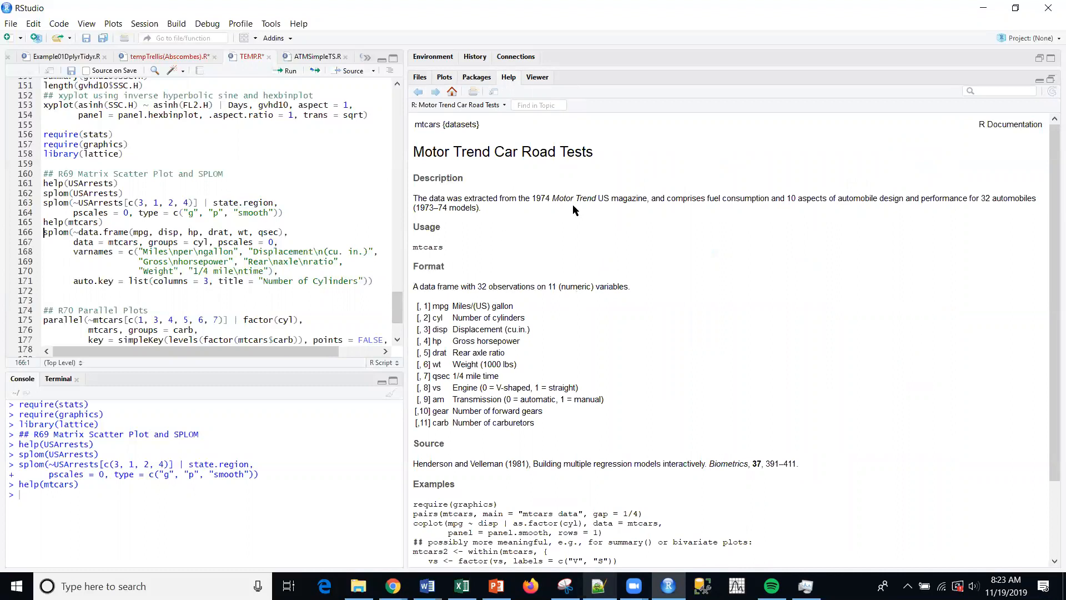
mouse_move(409, 264)
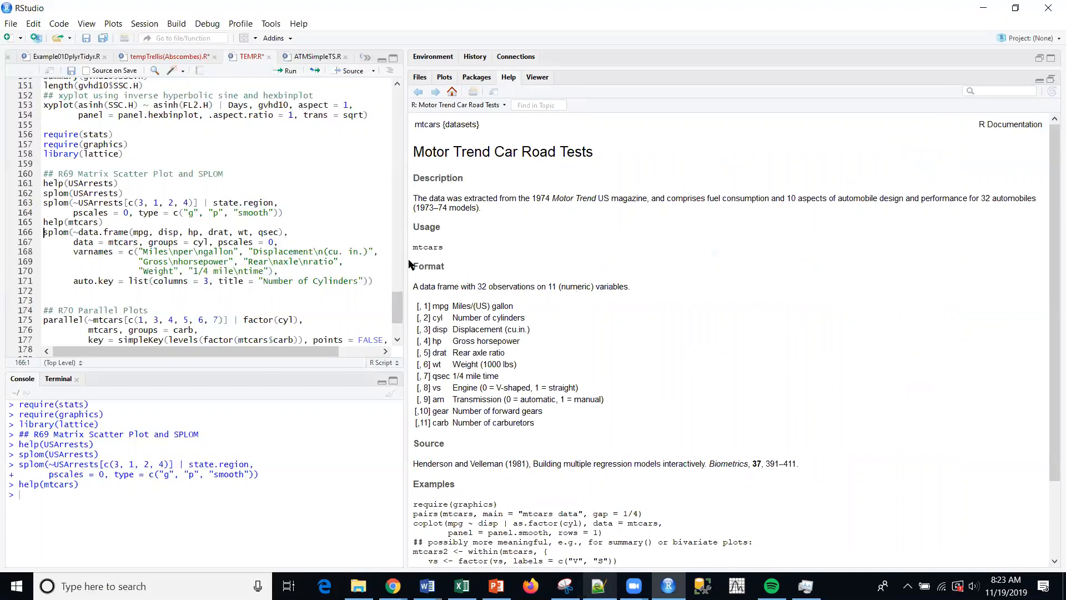
mouse_move(474, 301)
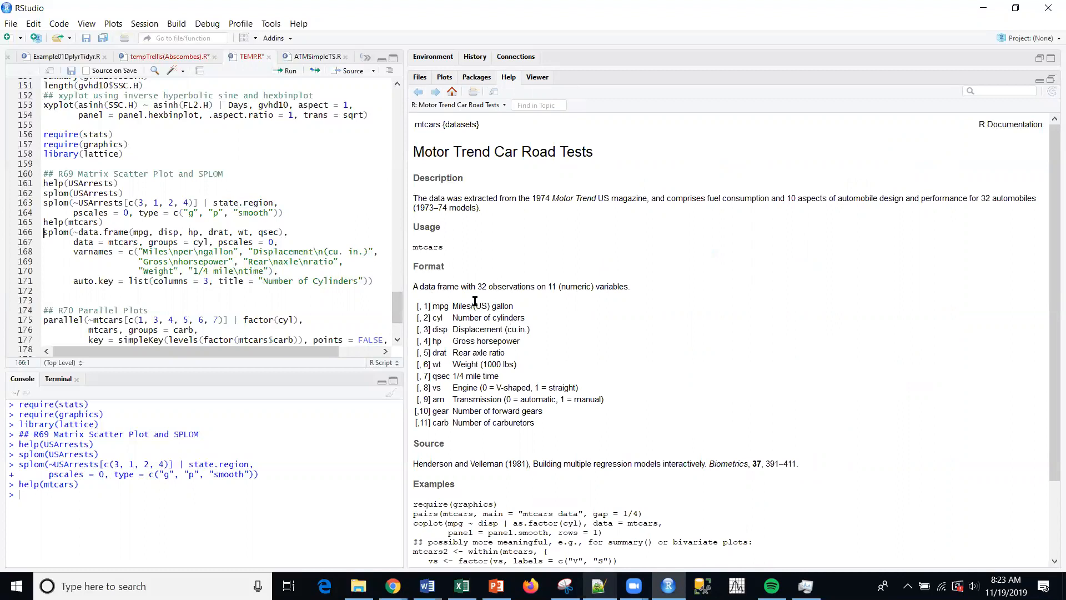
mouse_move(474, 444)
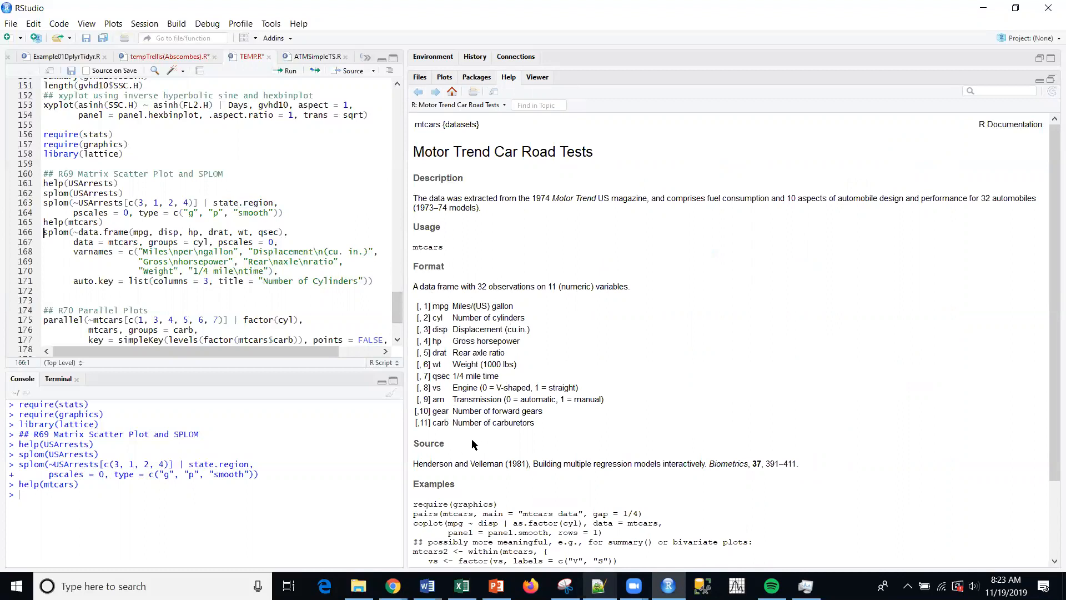
mouse_move(483, 336)
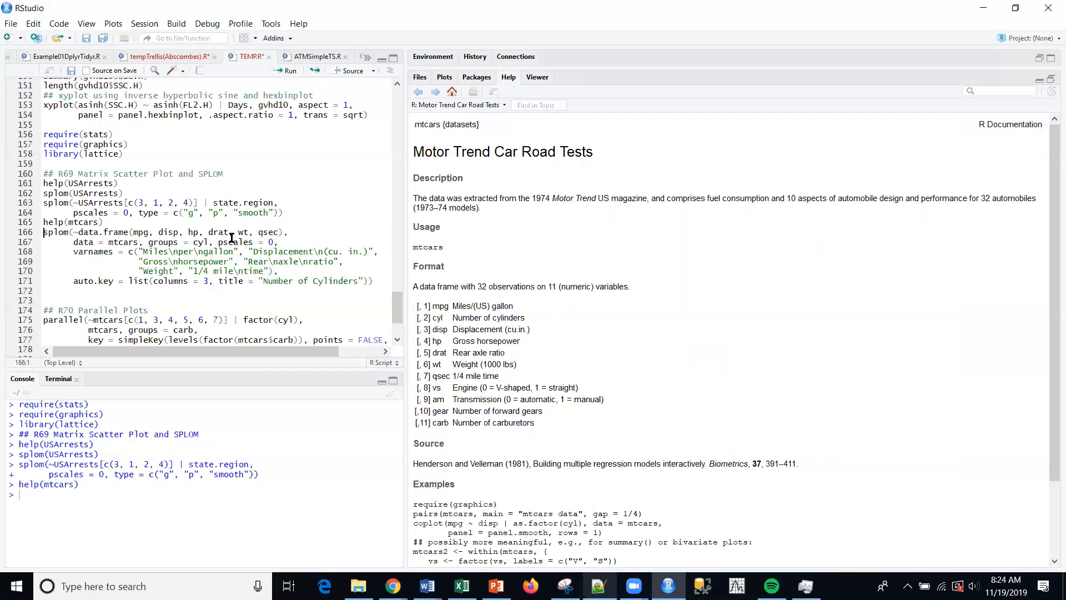
mouse_move(270, 234)
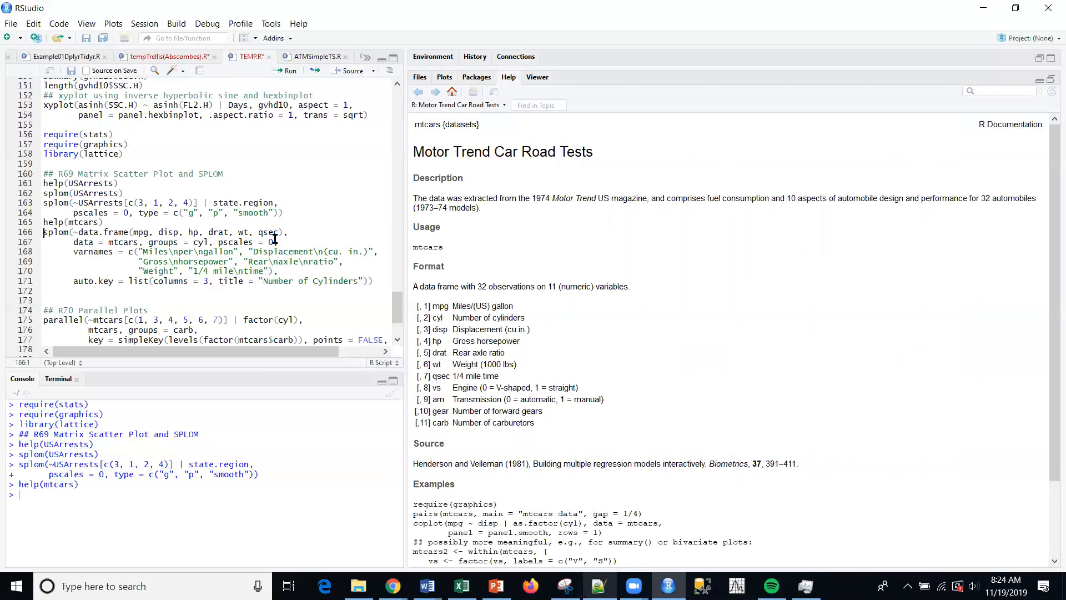
mouse_move(316, 232)
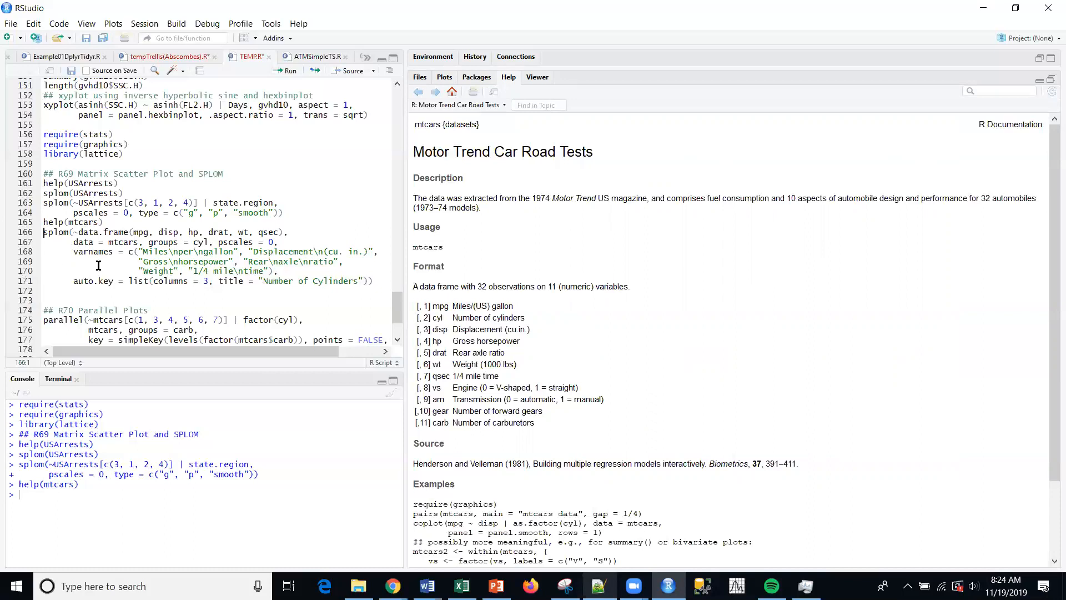
mouse_move(193, 246)
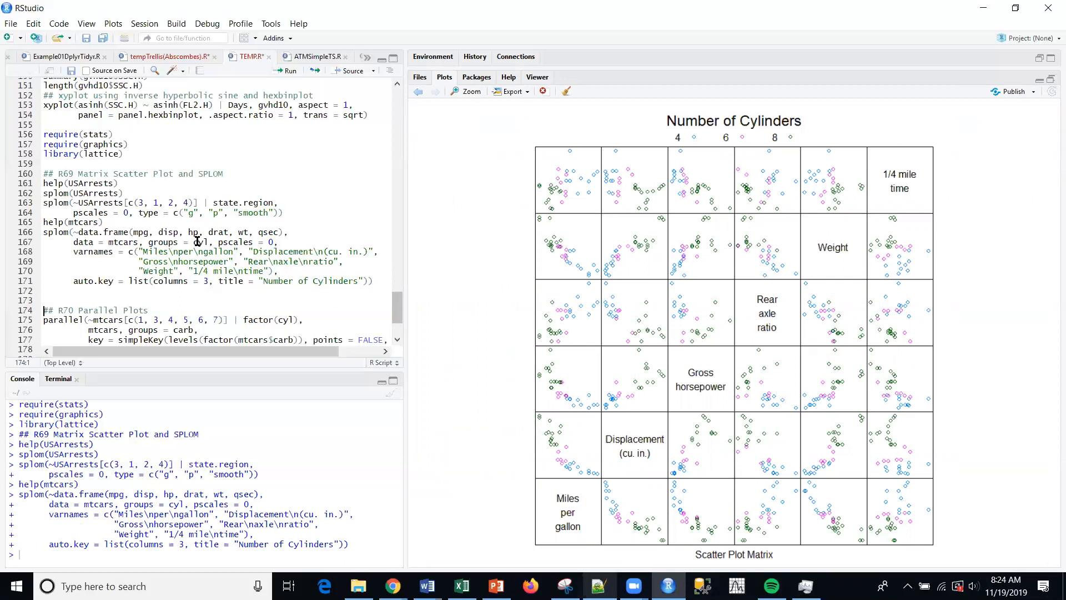
Step: Select the cyl grouping term in the six-variable mtcars splom call
double_click(199, 242)
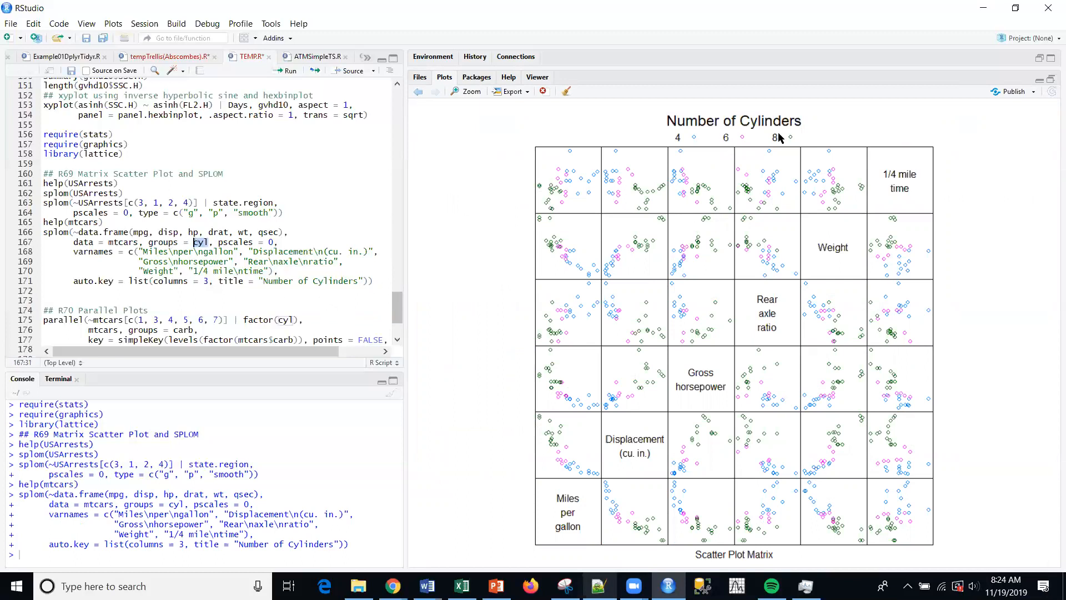
mouse_move(561, 191)
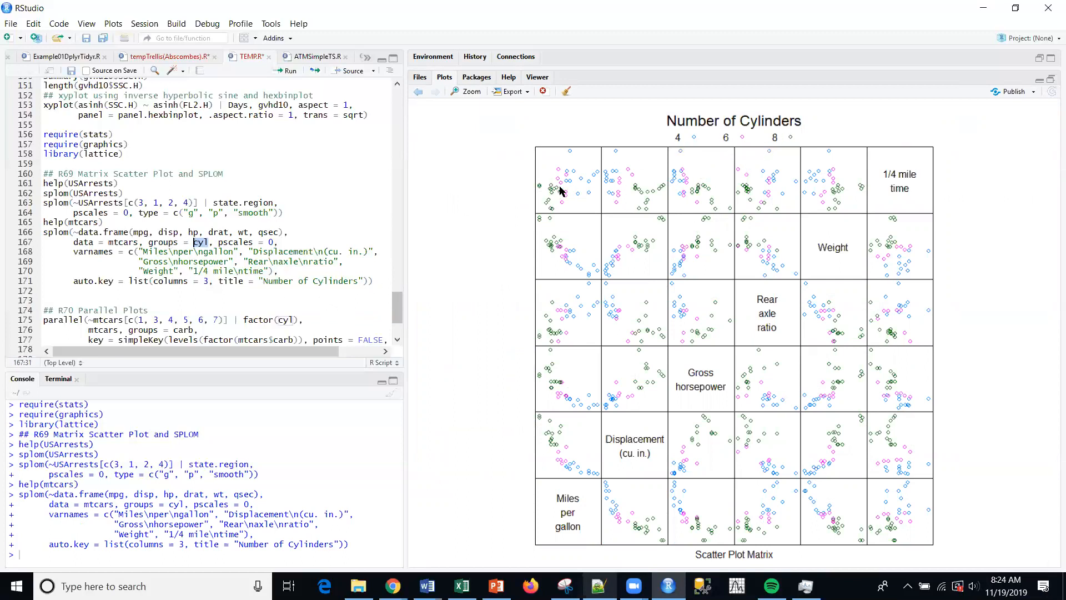
mouse_move(584, 200)
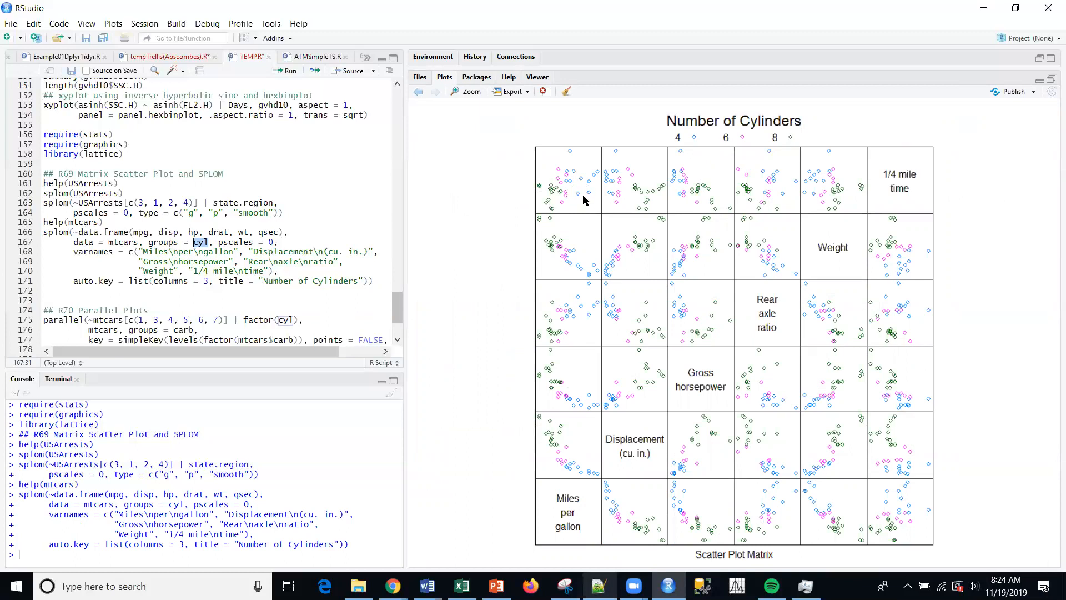
mouse_move(745, 151)
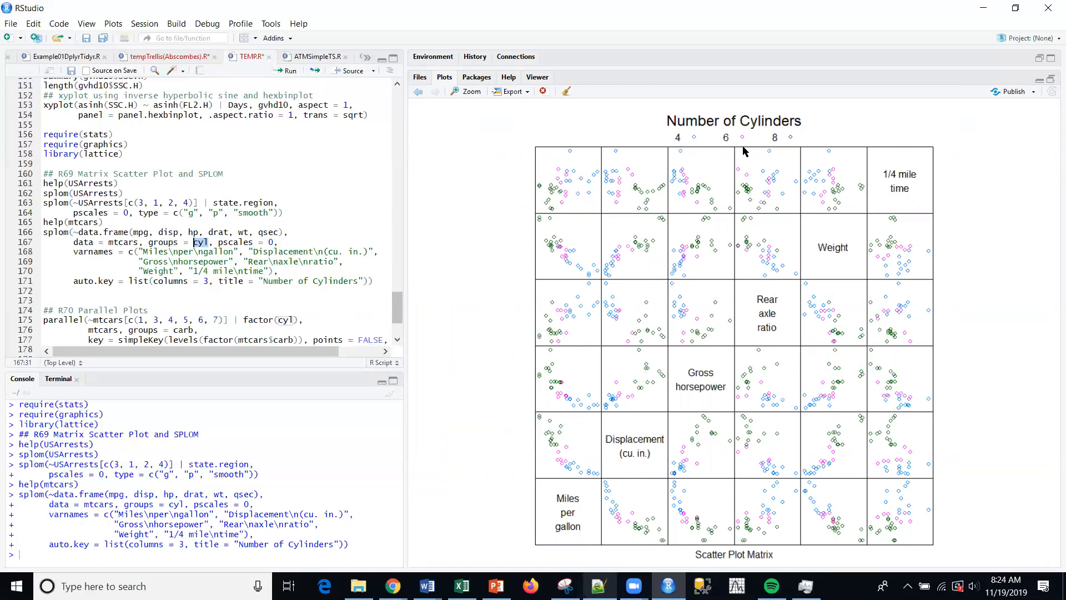
mouse_move(682, 191)
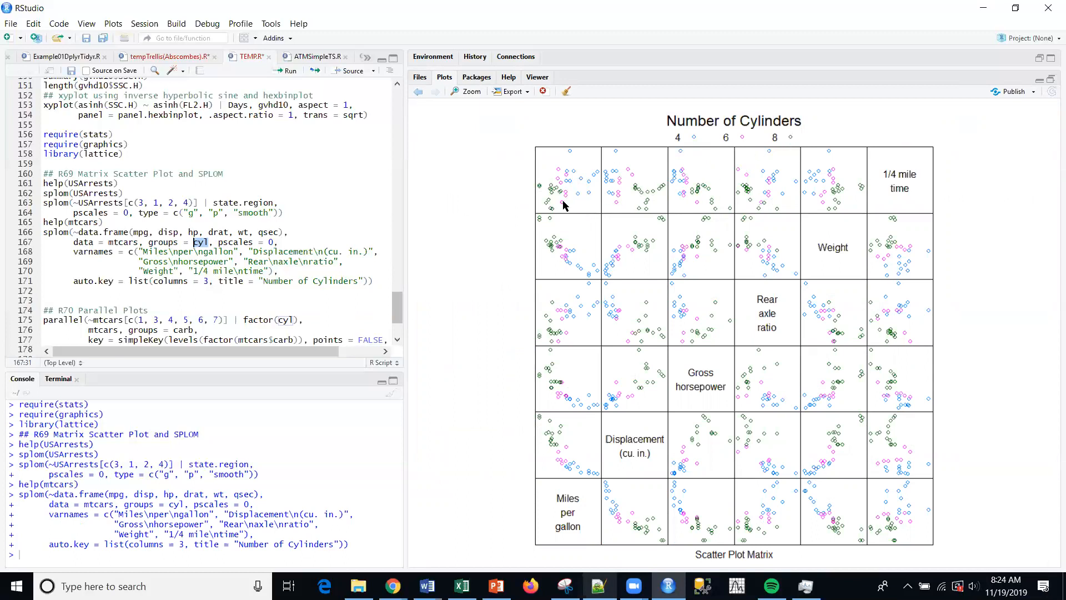
mouse_move(559, 518)
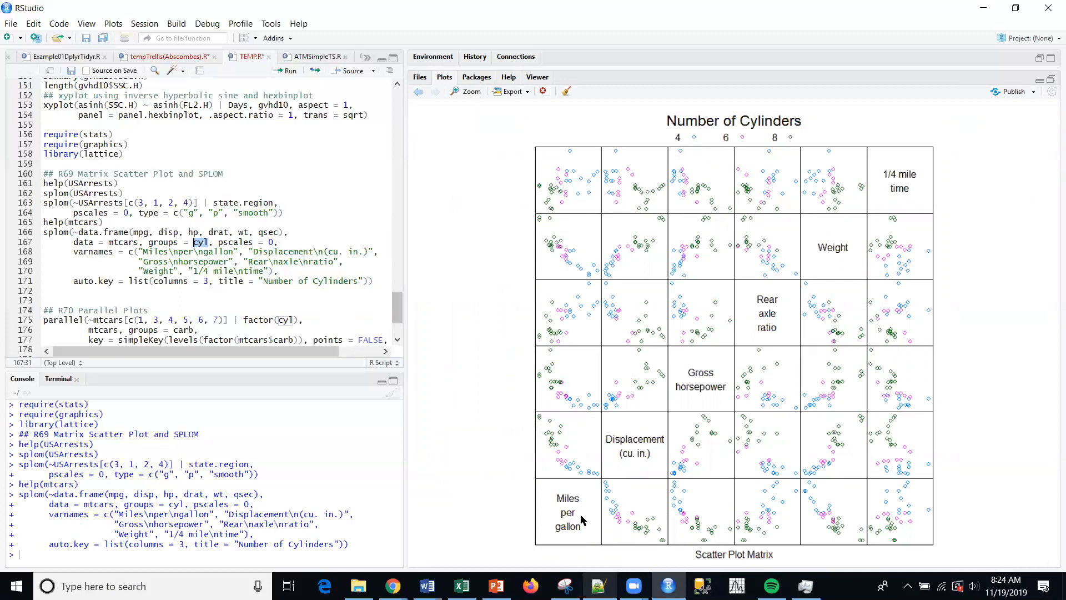
mouse_move(562, 200)
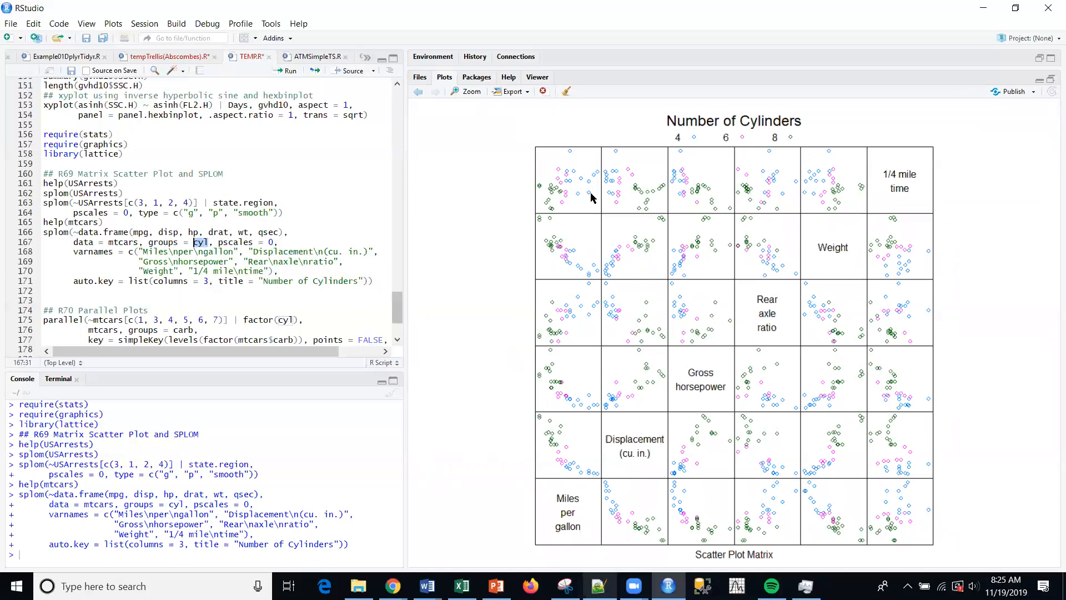
mouse_move(587, 191)
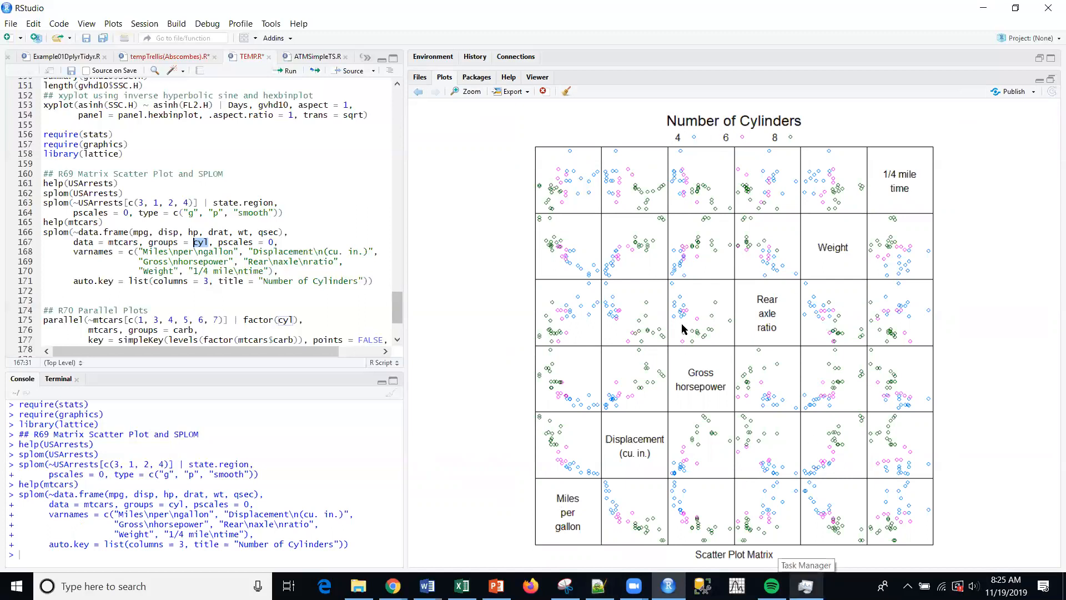
mouse_move(816, 276)
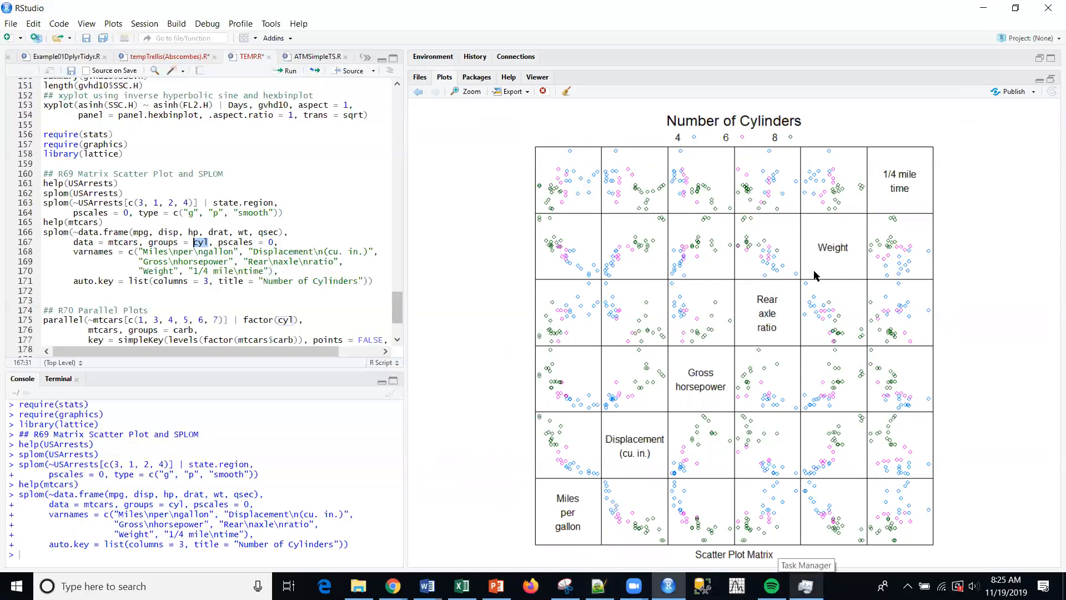
mouse_move(515, 343)
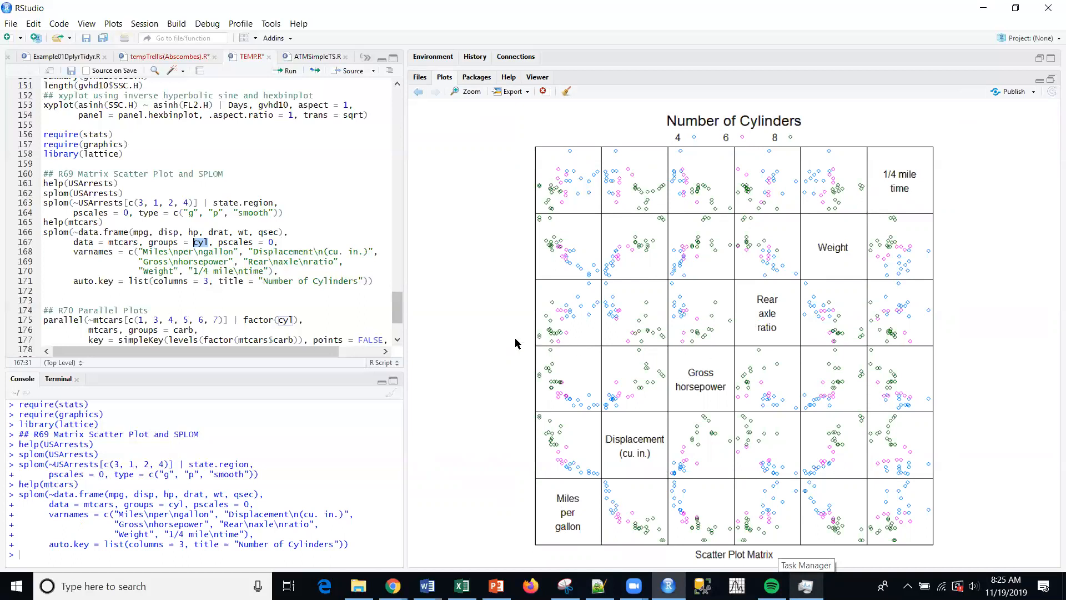
mouse_move(483, 319)
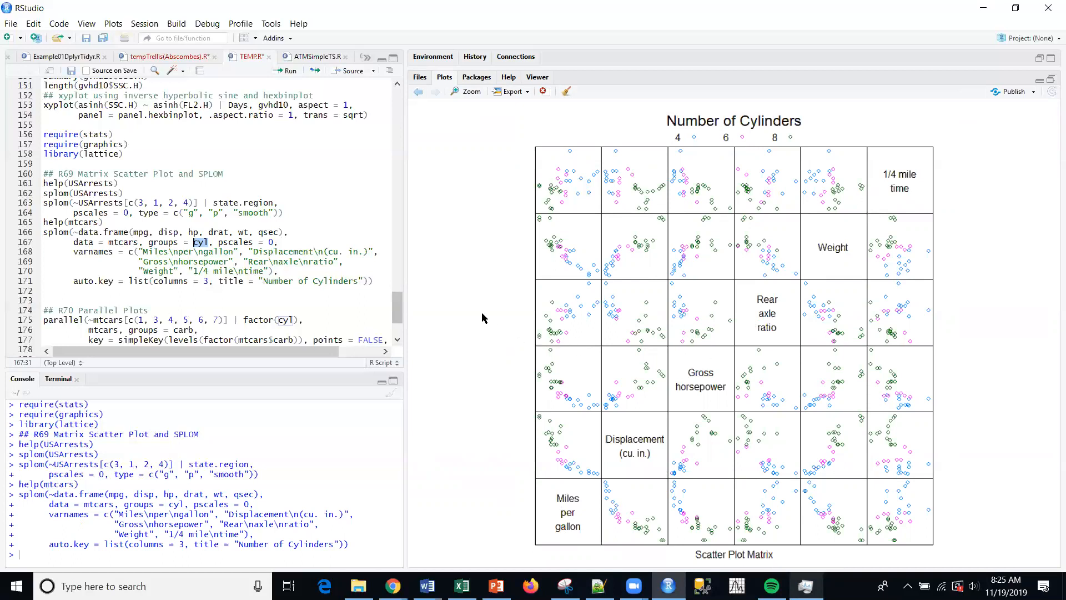
mouse_move(1000, 339)
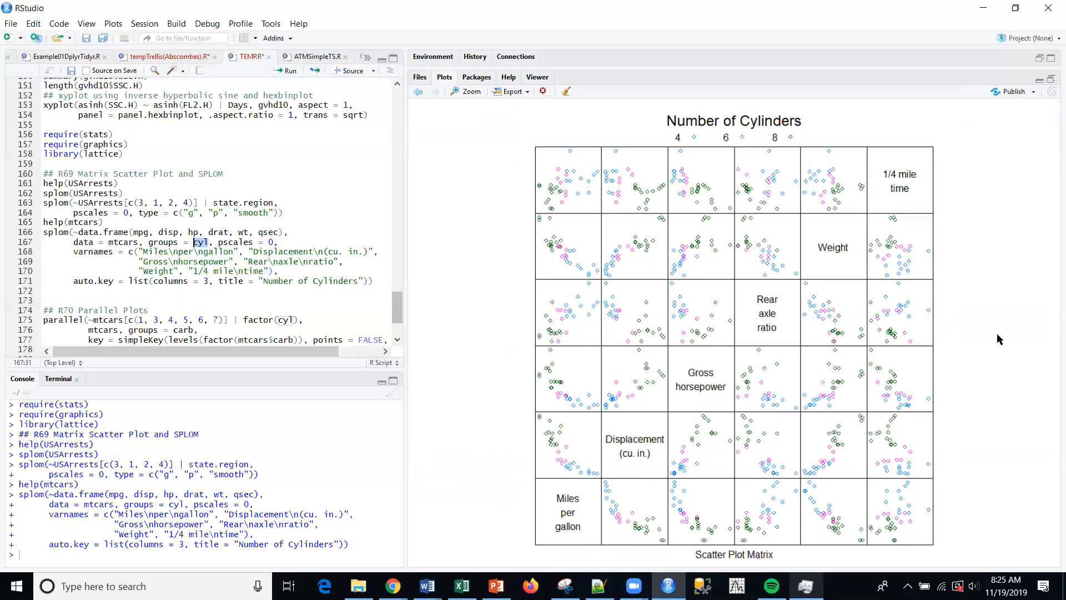
mouse_move(671, 293)
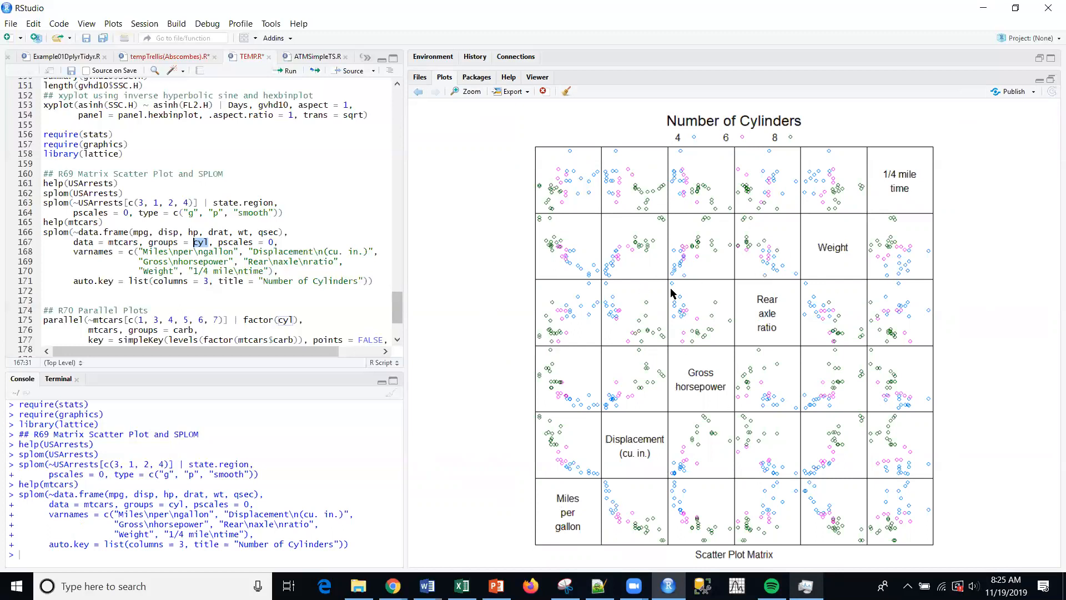
mouse_move(743, 322)
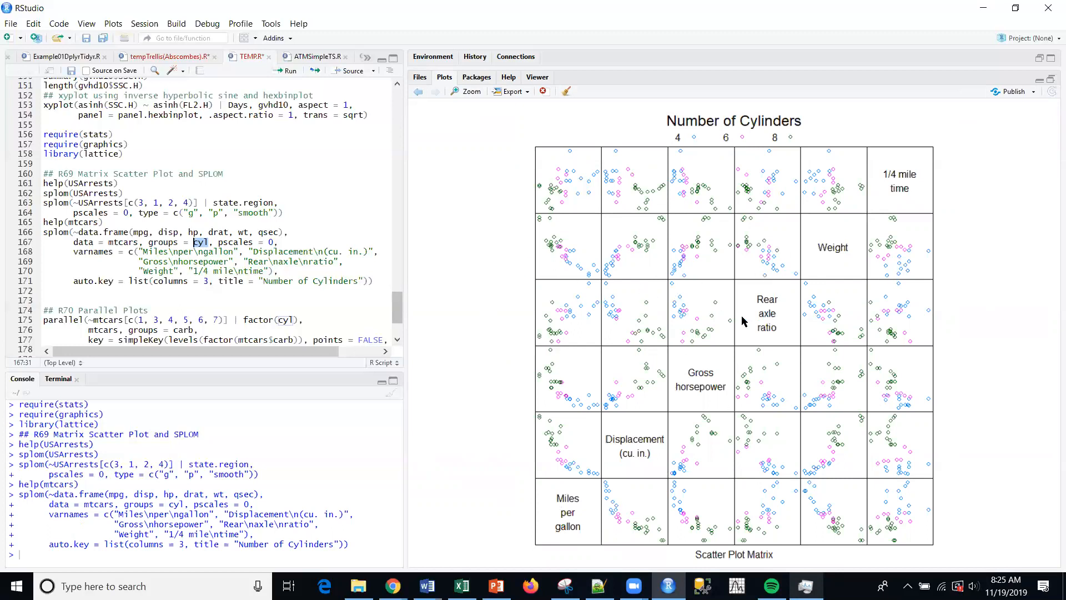
mouse_move(706, 211)
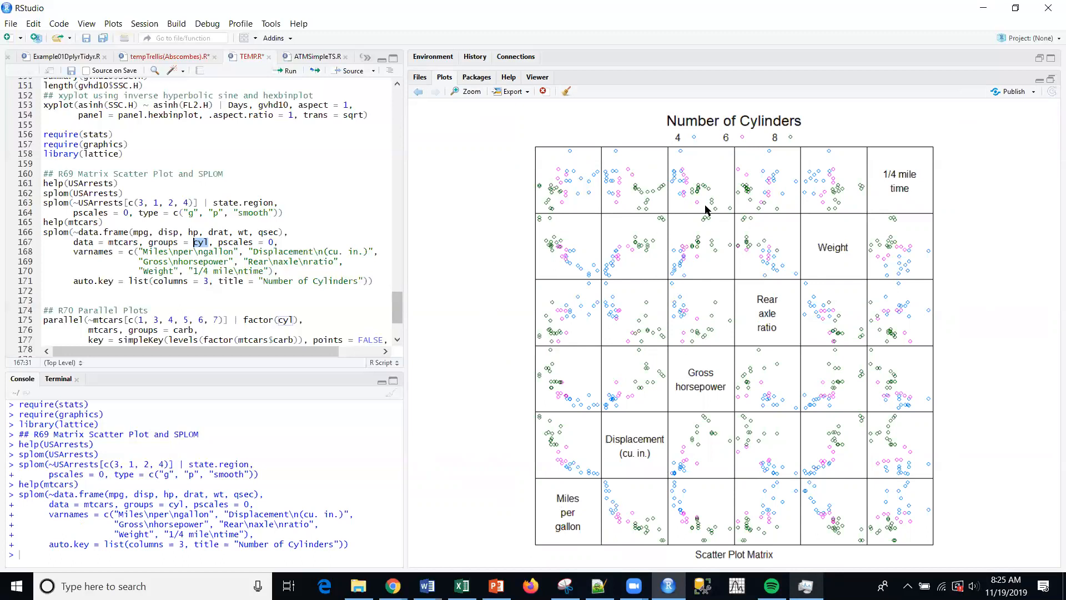
mouse_move(685, 237)
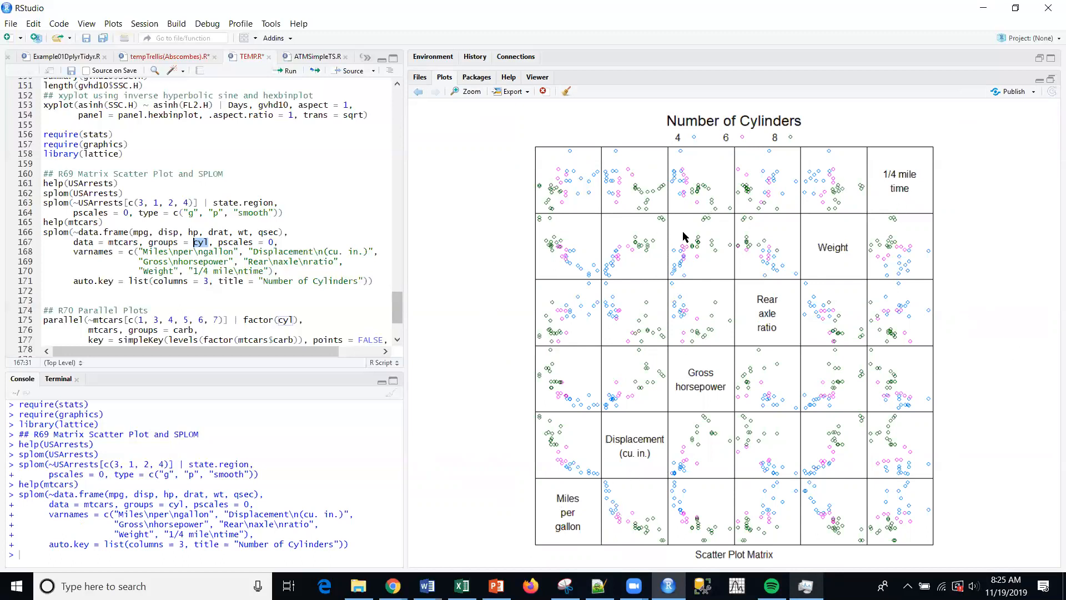
mouse_move(712, 379)
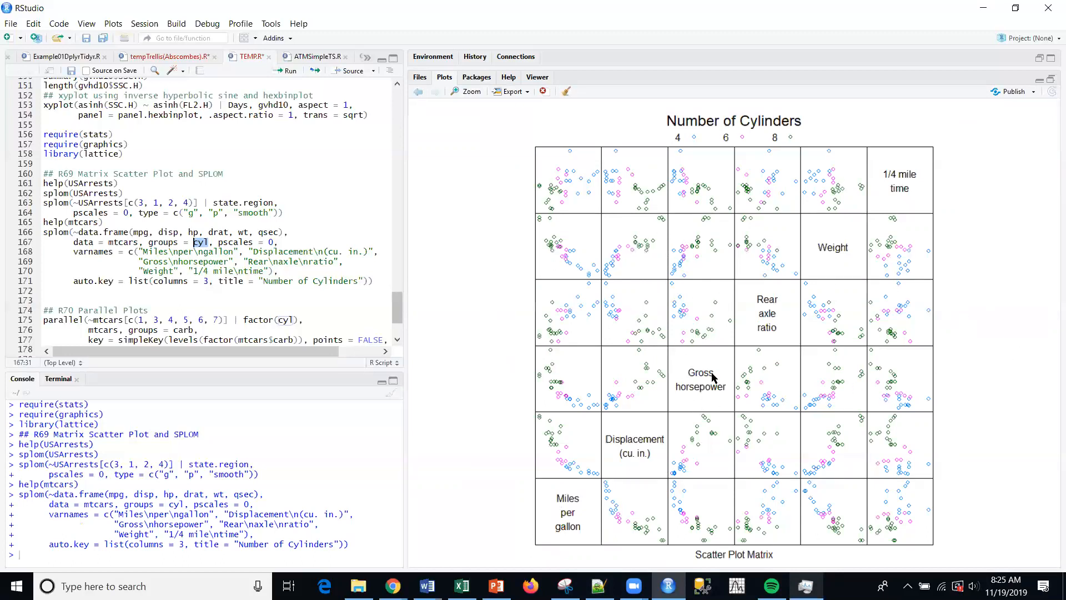
mouse_move(701, 401)
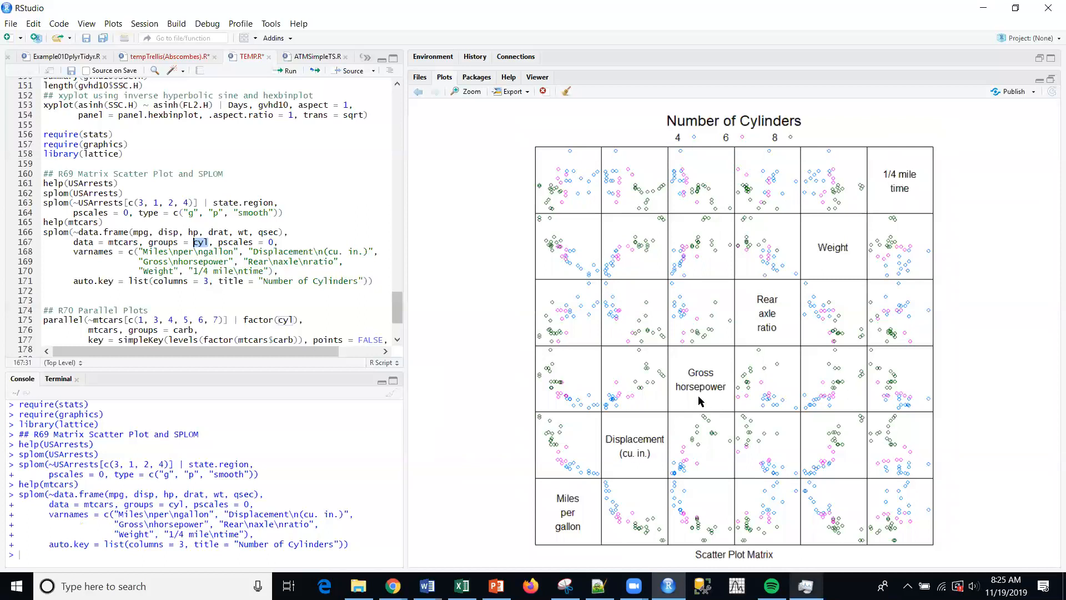
mouse_move(593, 451)
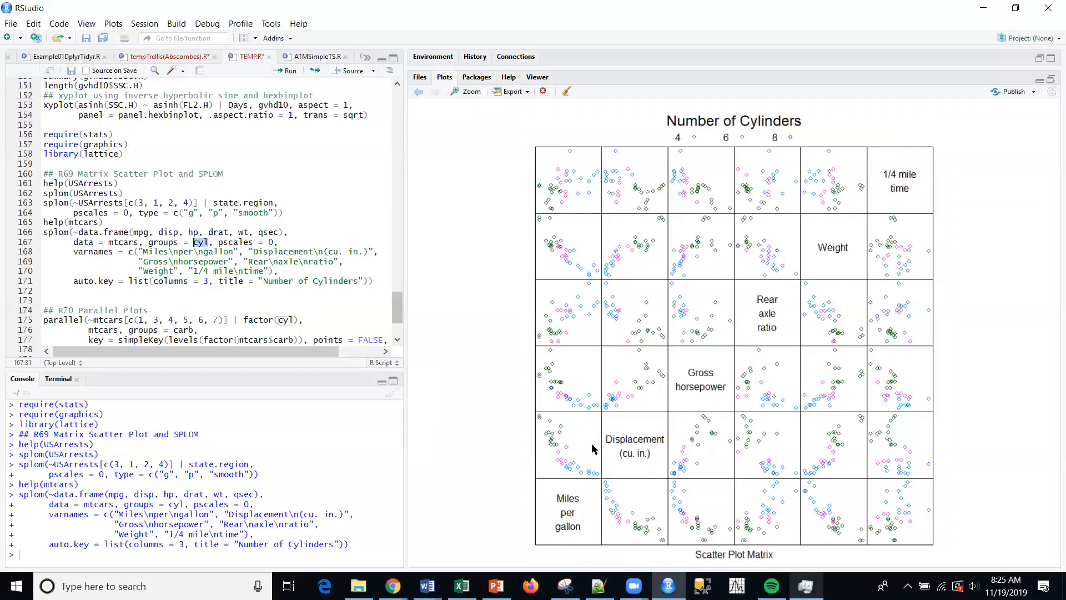
mouse_move(807, 238)
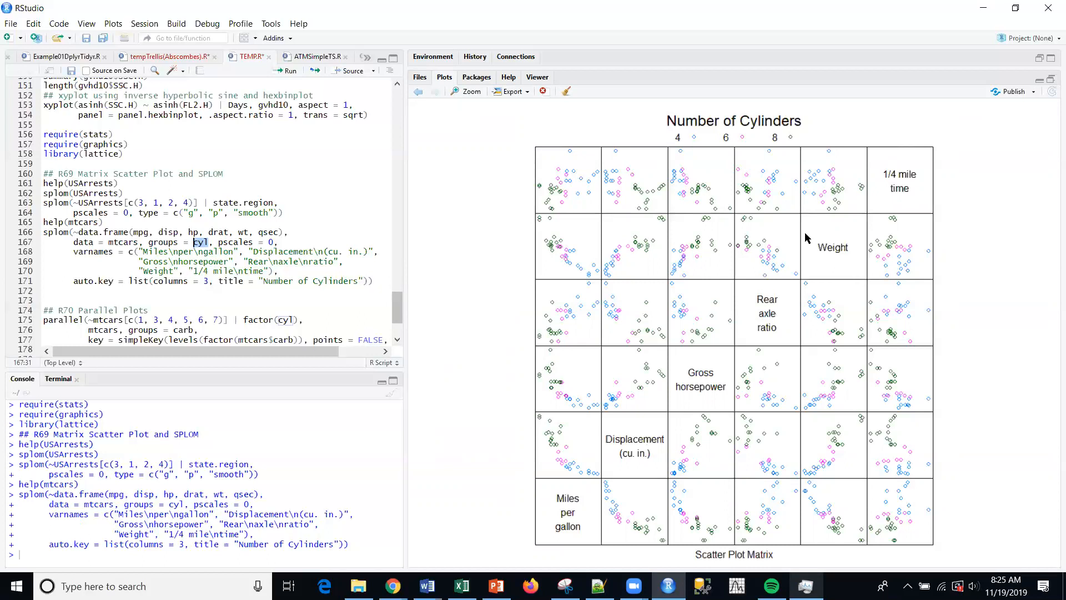
mouse_move(655, 312)
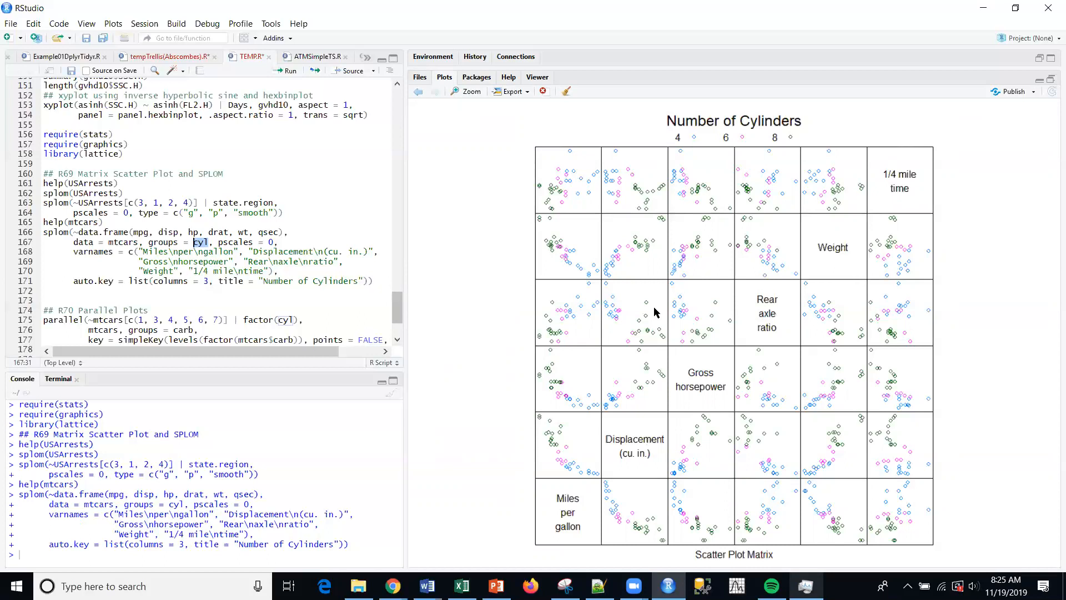
mouse_move(490, 300)
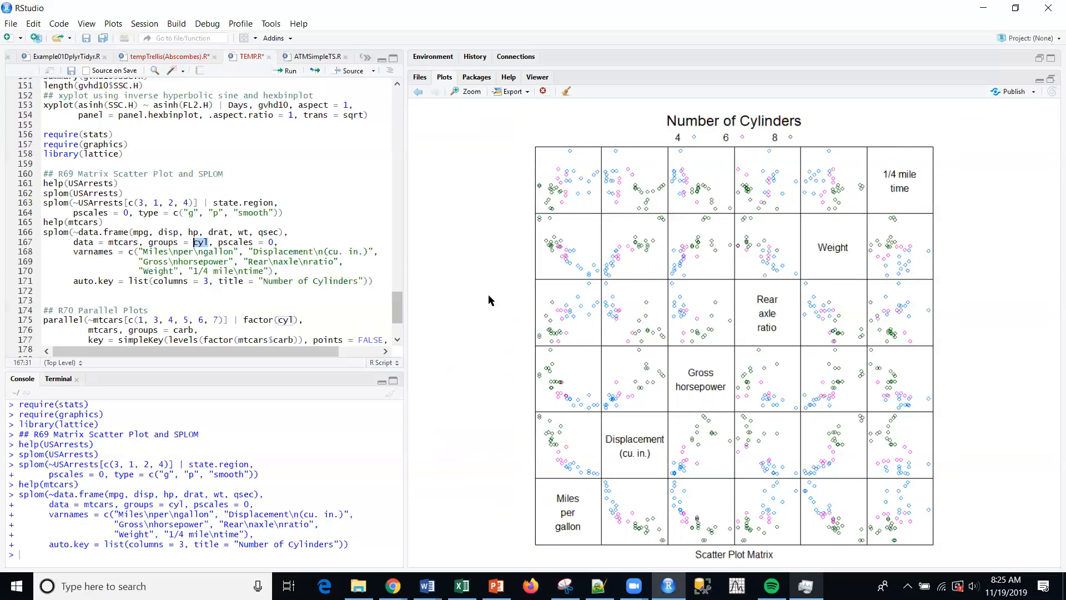
mouse_move(469, 300)
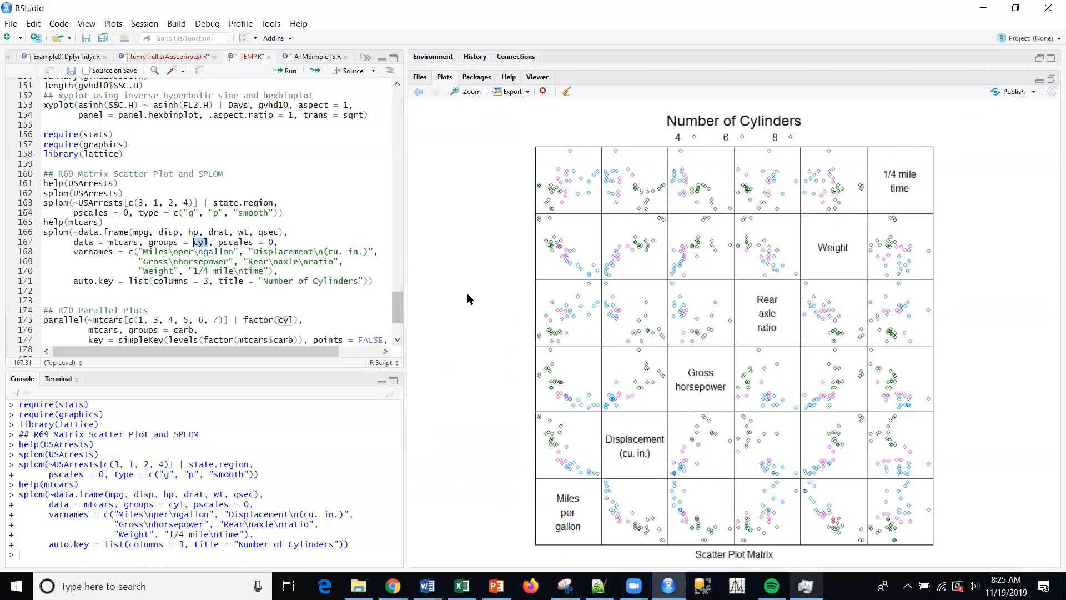